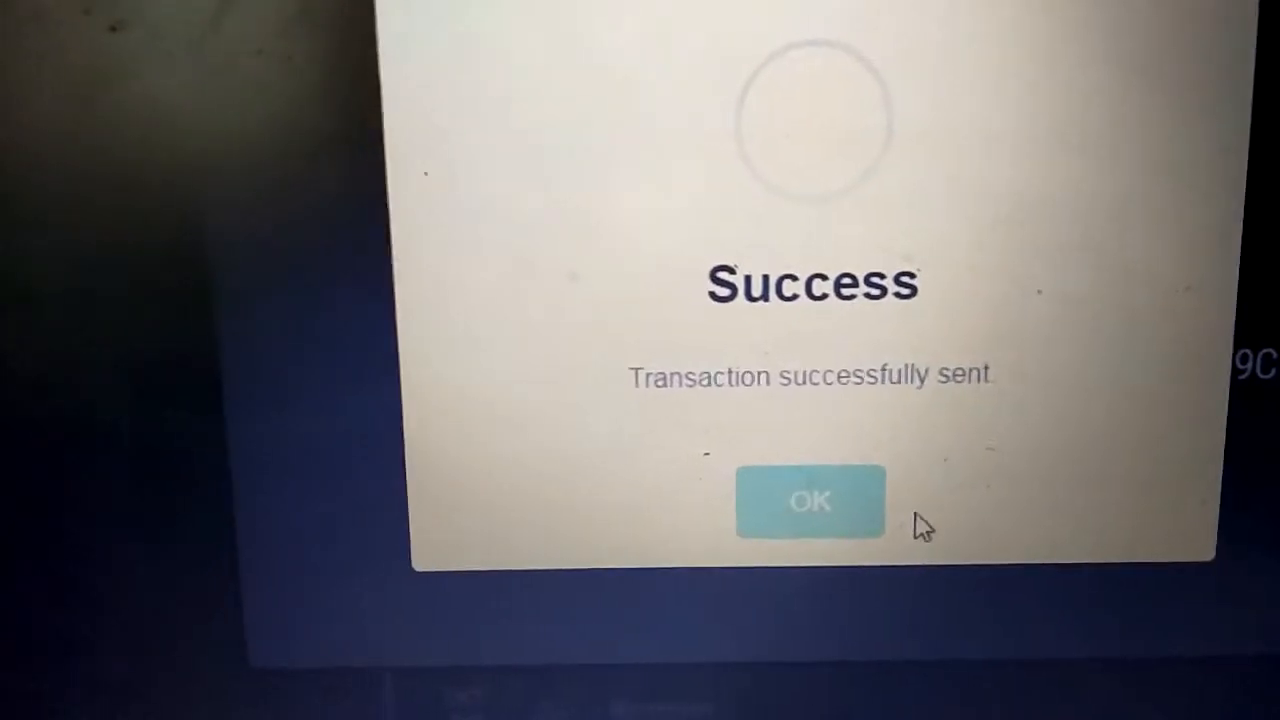
Confirm the Ethereum send success so the new sent transaction tops the history.
left_click(810, 500)
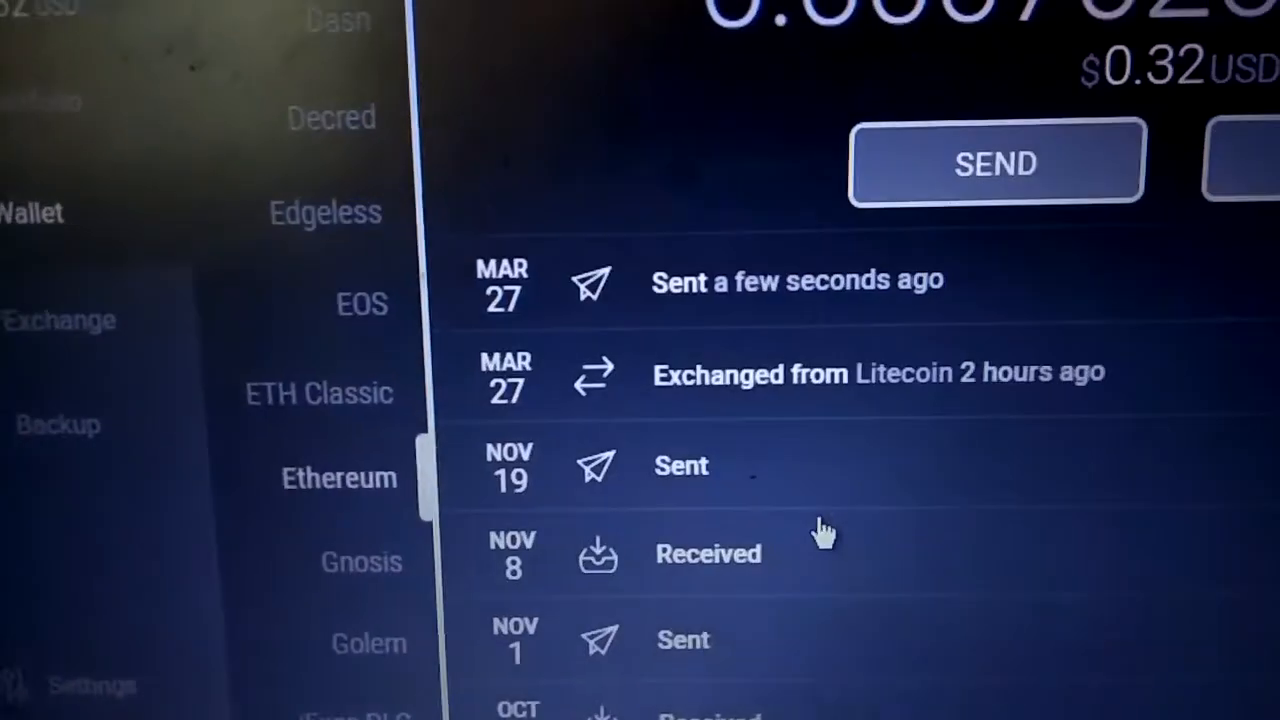